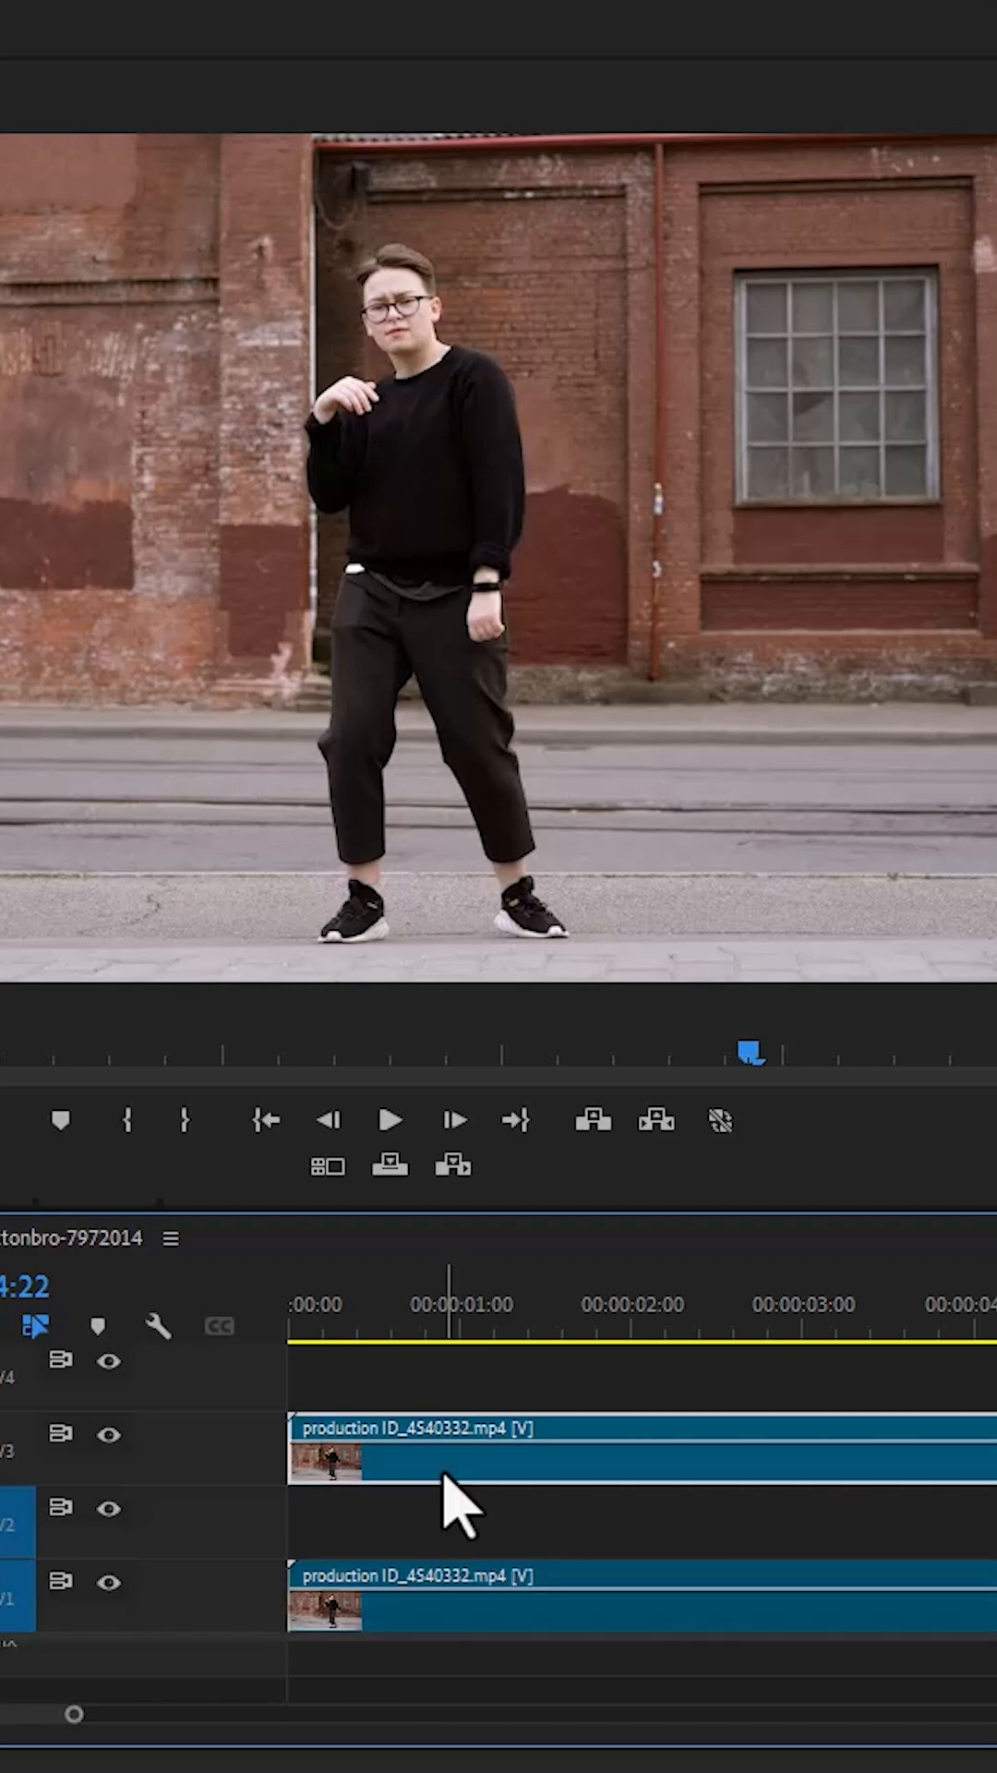
Step: Replace the dancer clip on V3 with a linked After Effects composition
right_click(452, 1459)
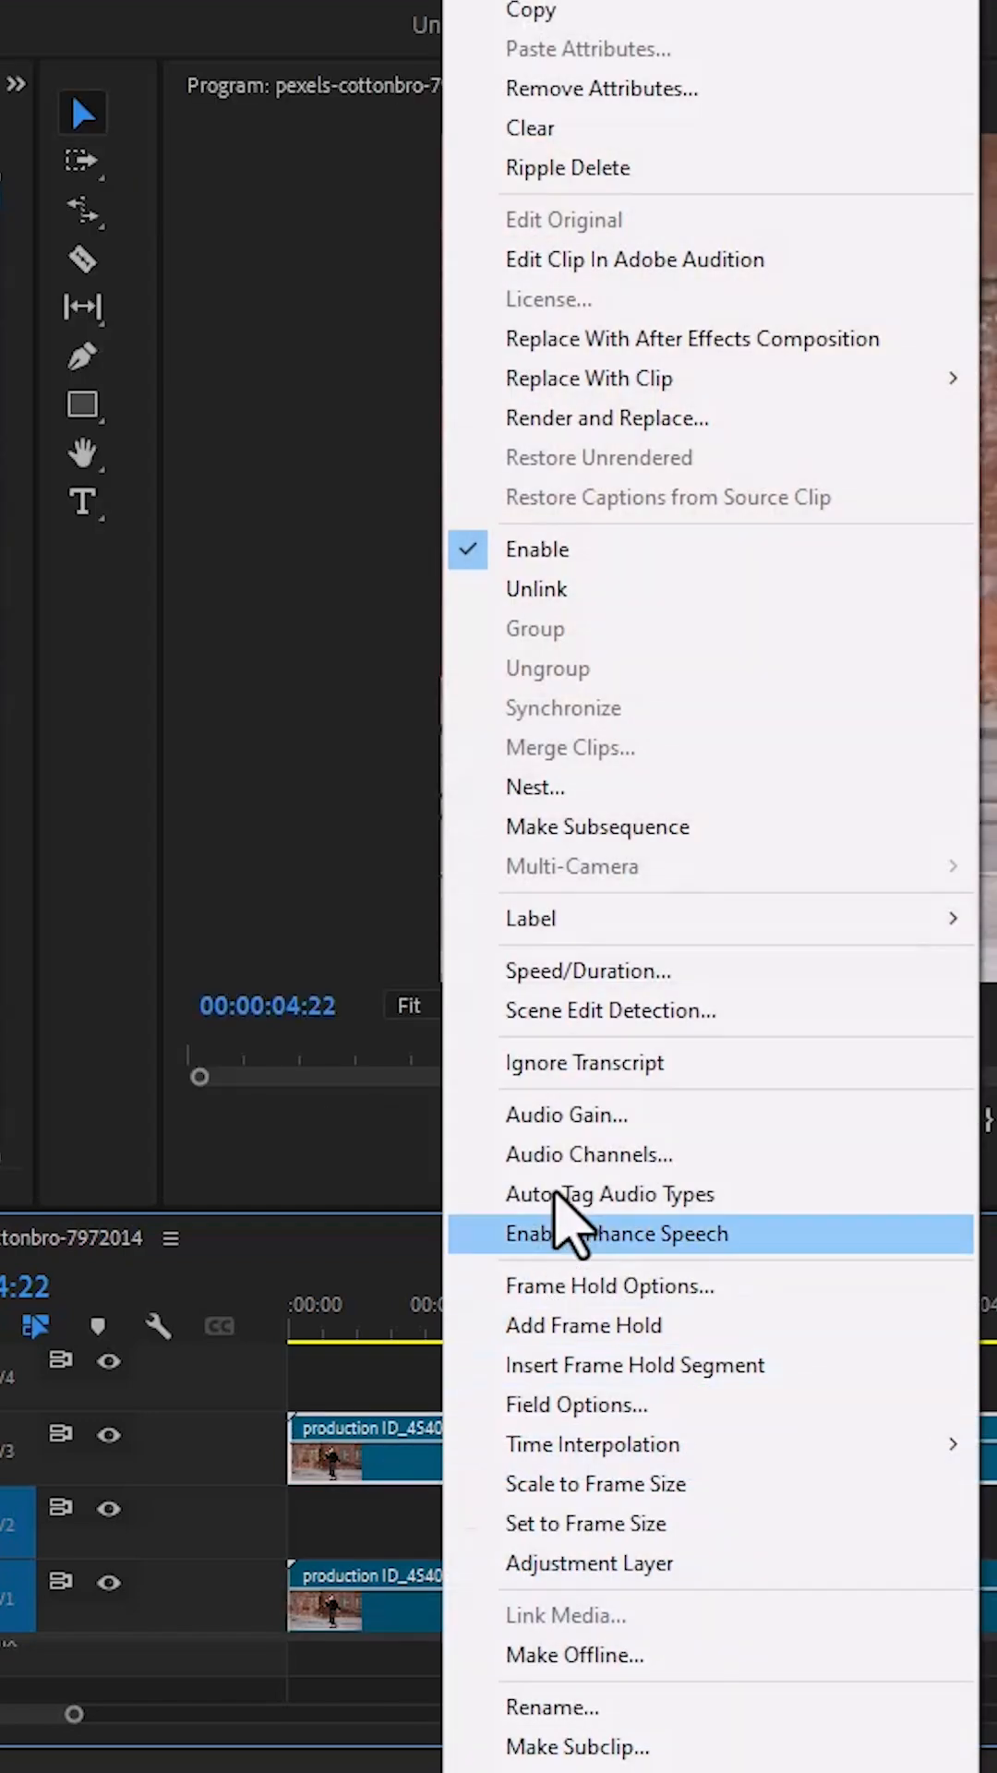
mouse_move(690, 339)
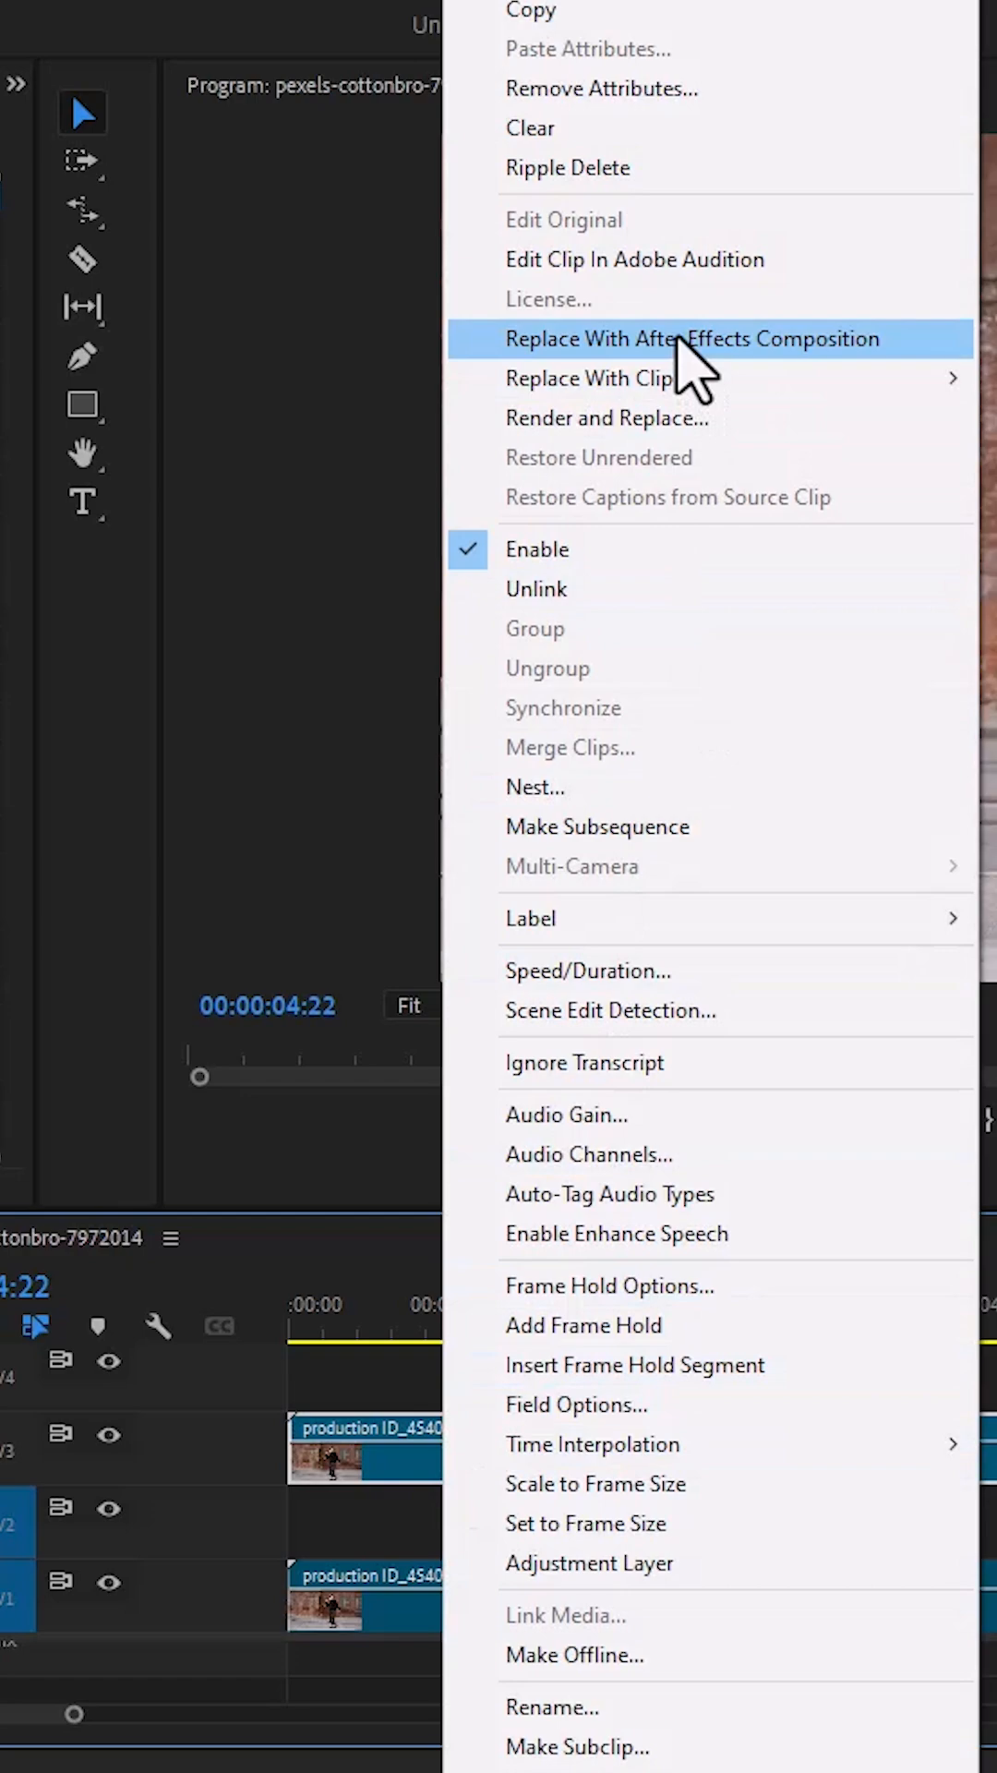
left_click(690, 338)
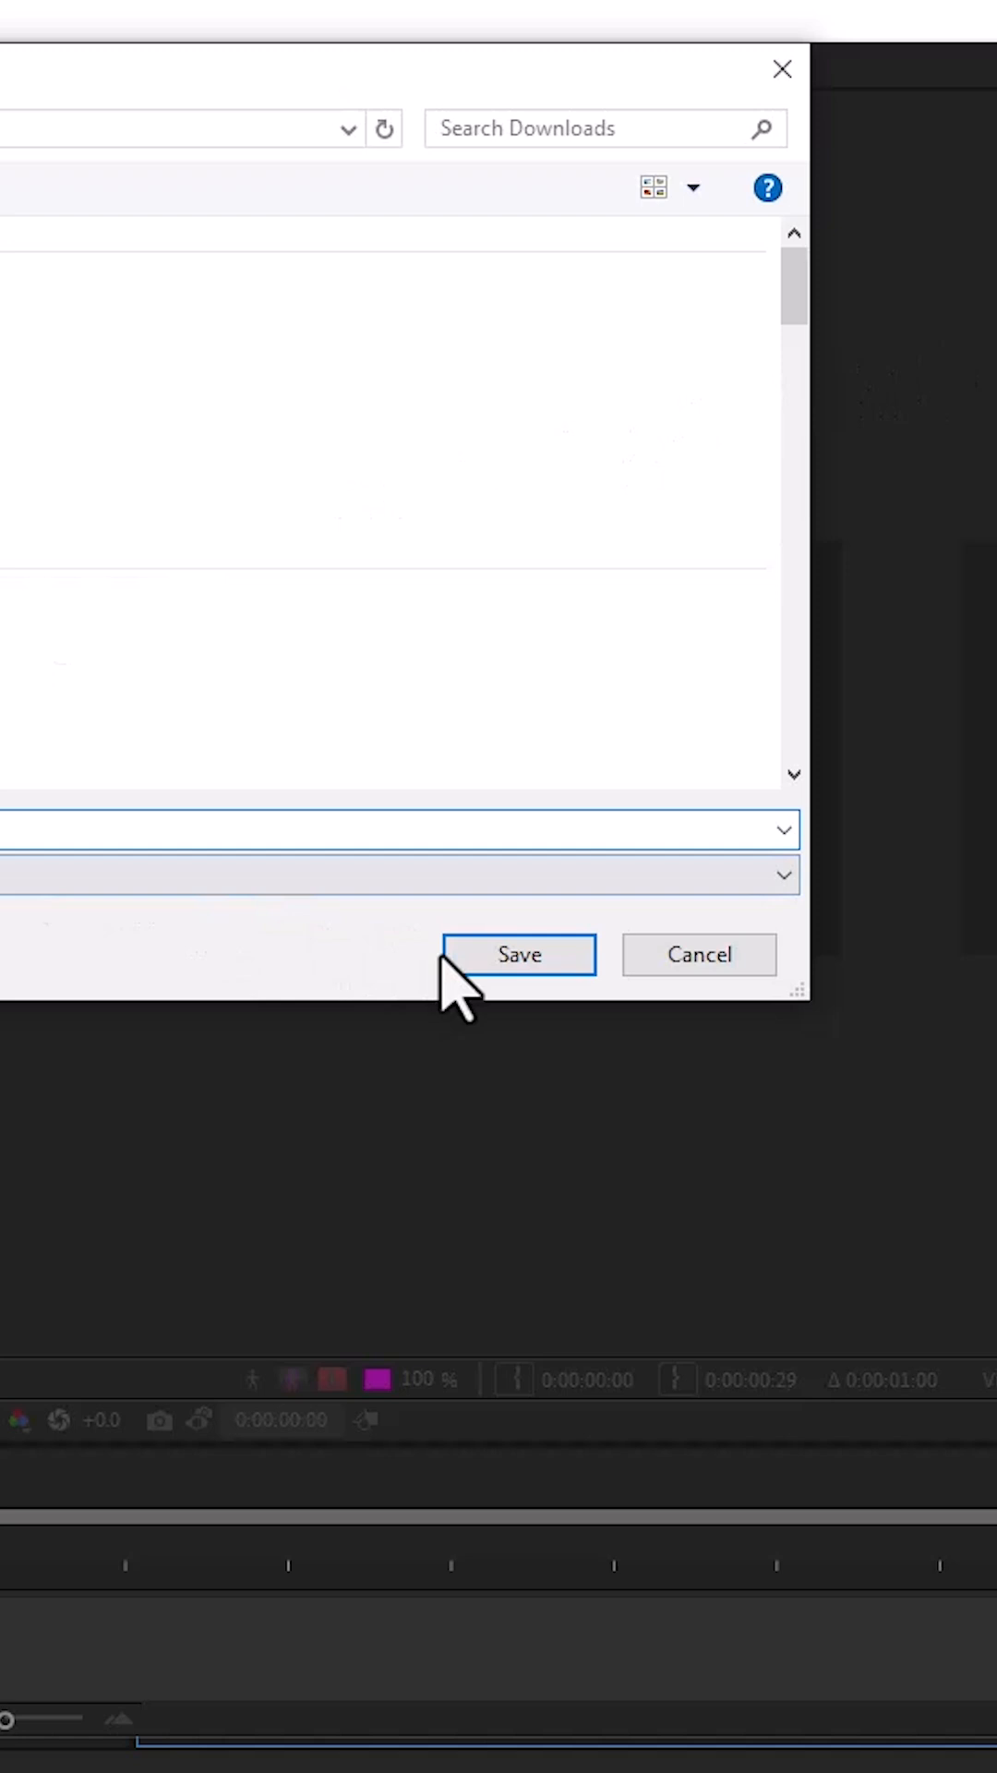
Step: Save the new After Effects project holding the linked comp
left_click(518, 953)
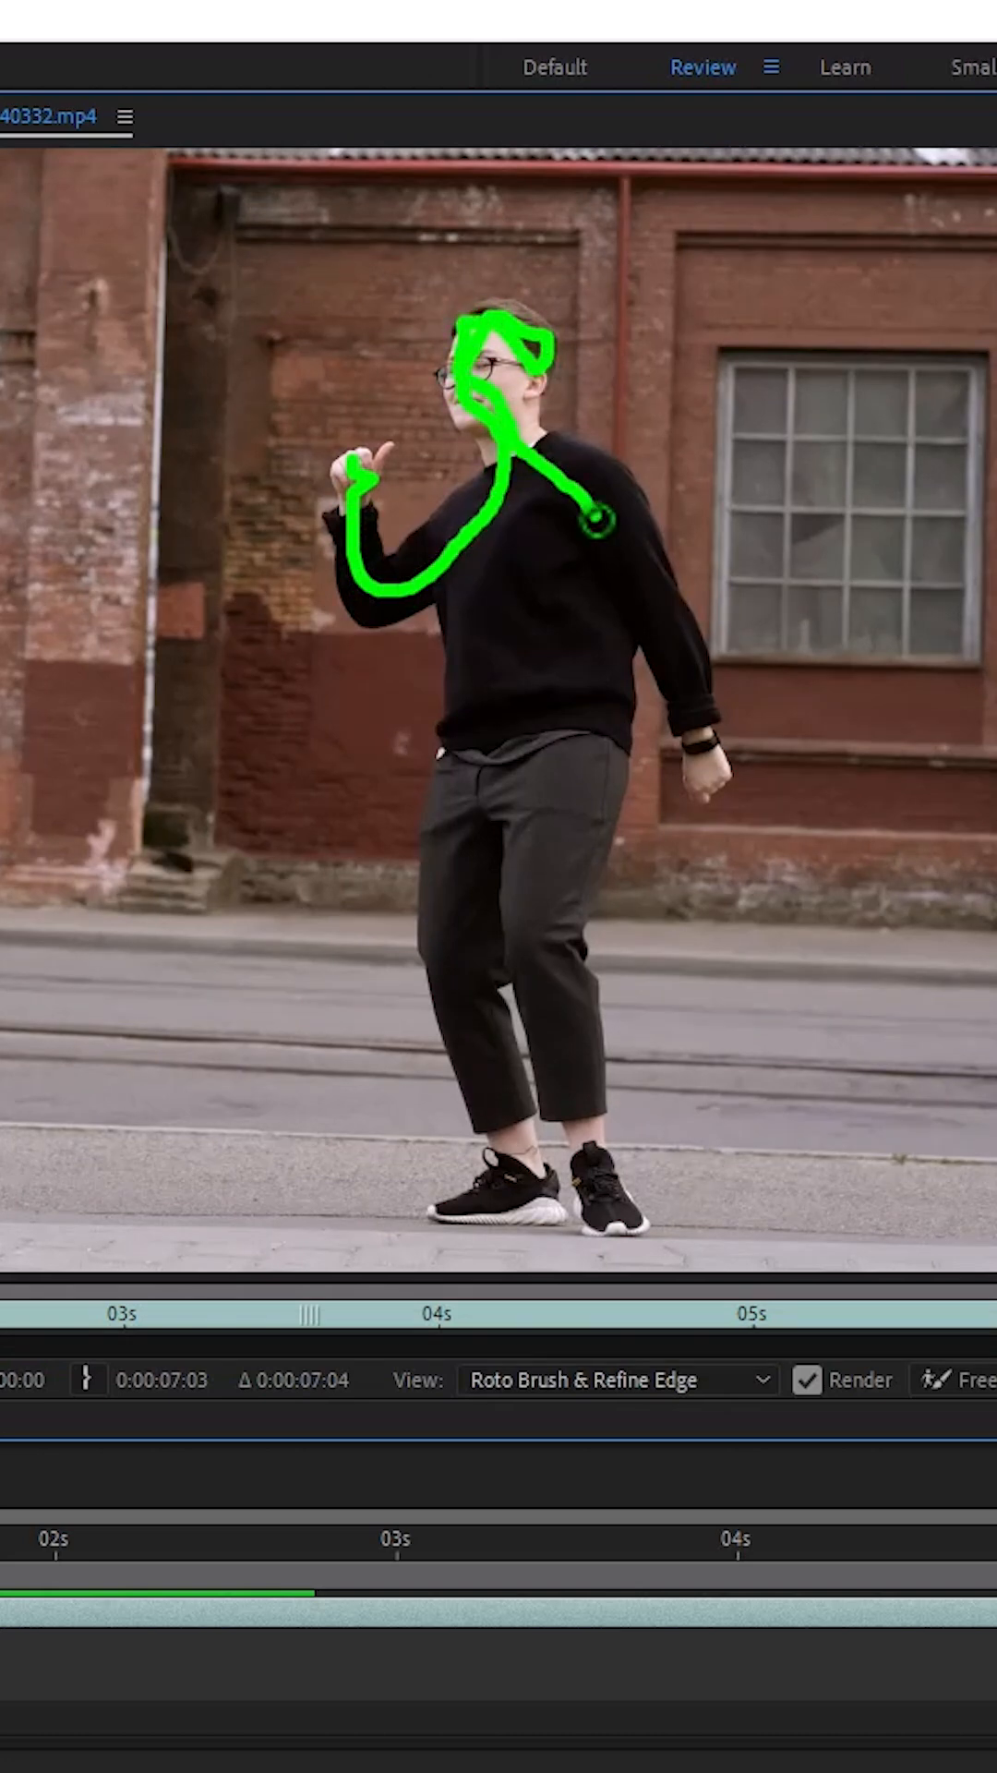
Step: Paint a Roto Brush stroke over the dancer's head and arm to mark the subject
left_click_drag(588, 520, 520, 1227)
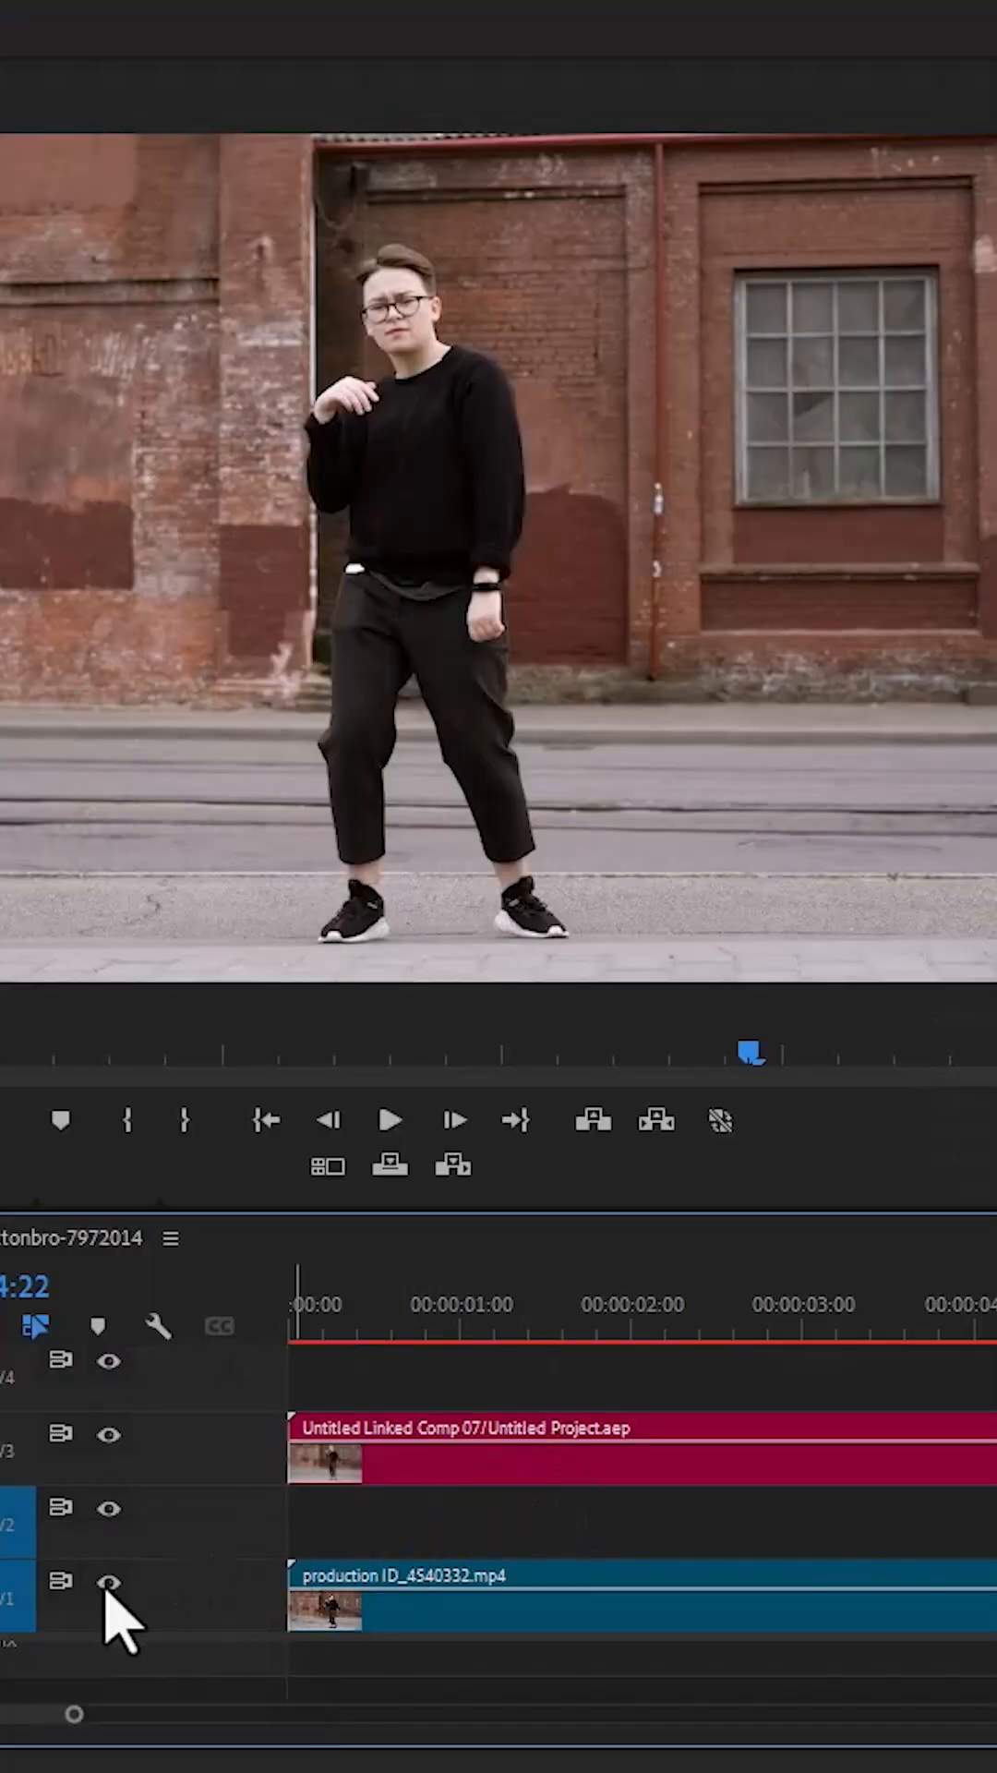
Step: Hide track V1 and scrub to about one second to view the isolated dancer
left_click(110, 1582)
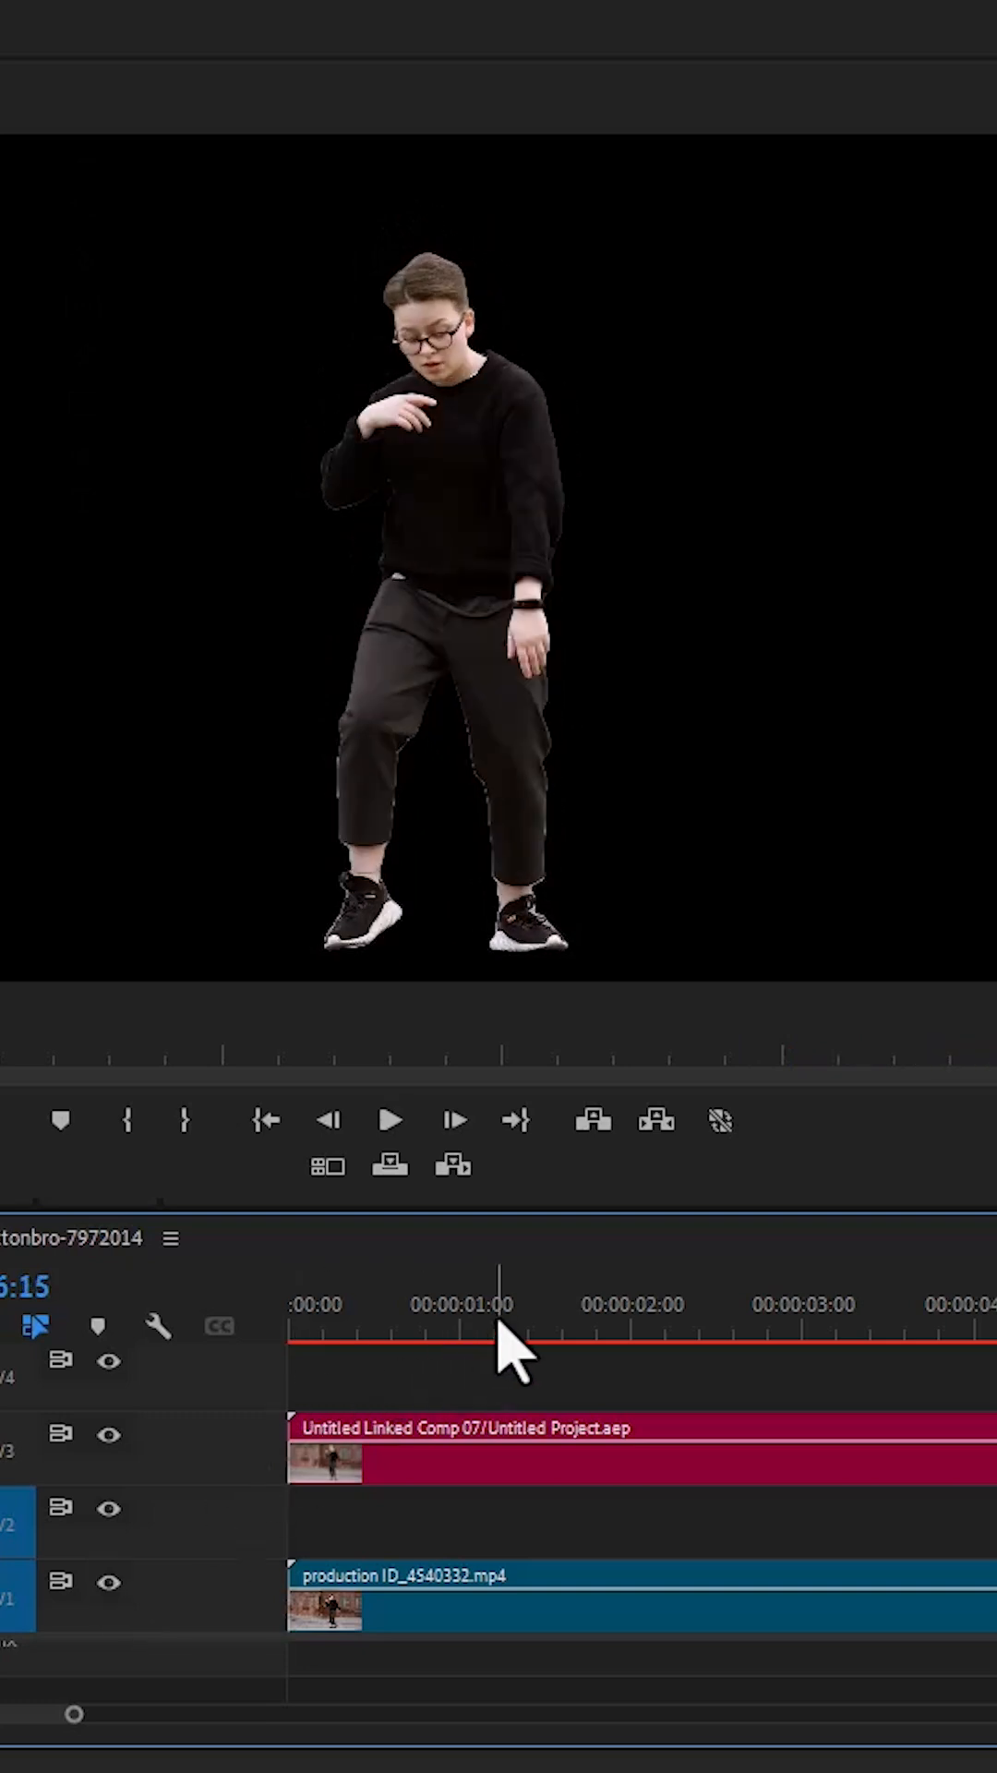
left_click(494, 1340)
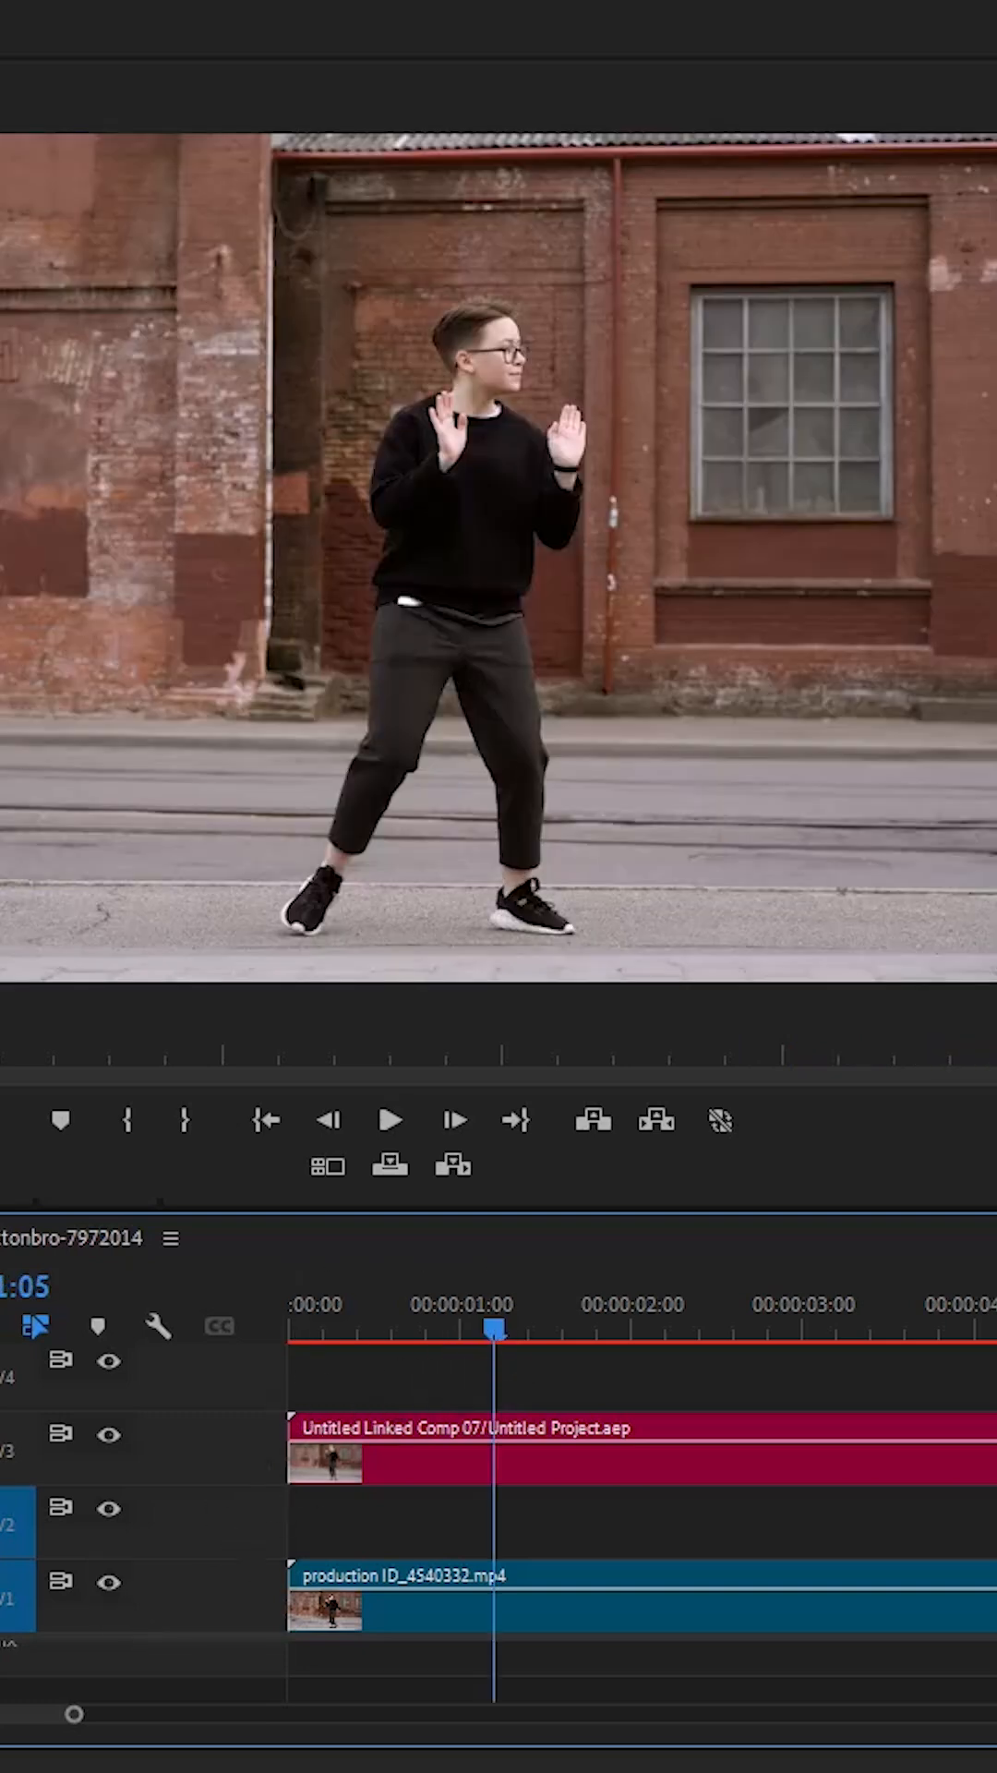